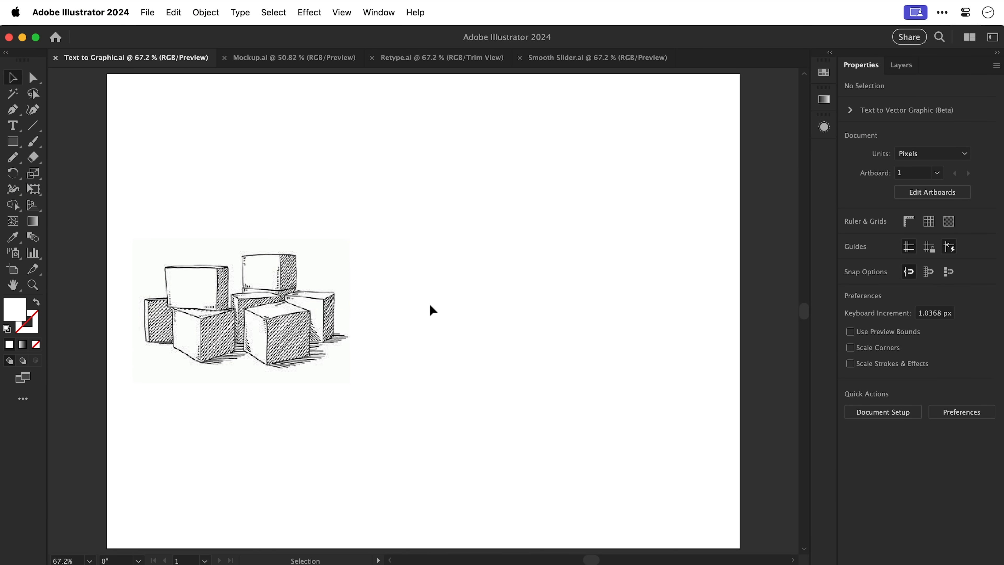
Expand Text to Vector Graphic (Beta), keep Subject as the type, and ready the Rectangle tool.
click(851, 110)
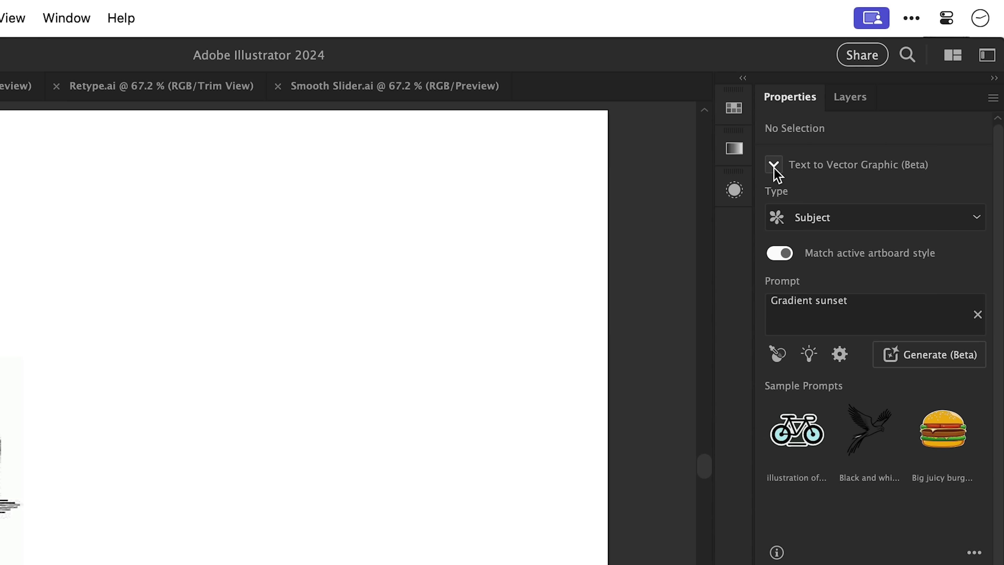
click(870, 217)
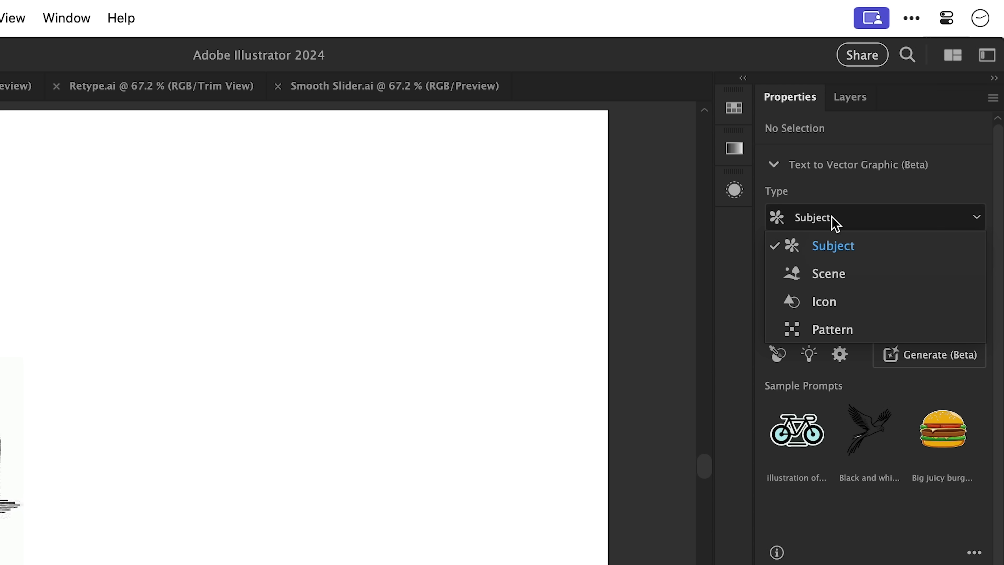
click(832, 245)
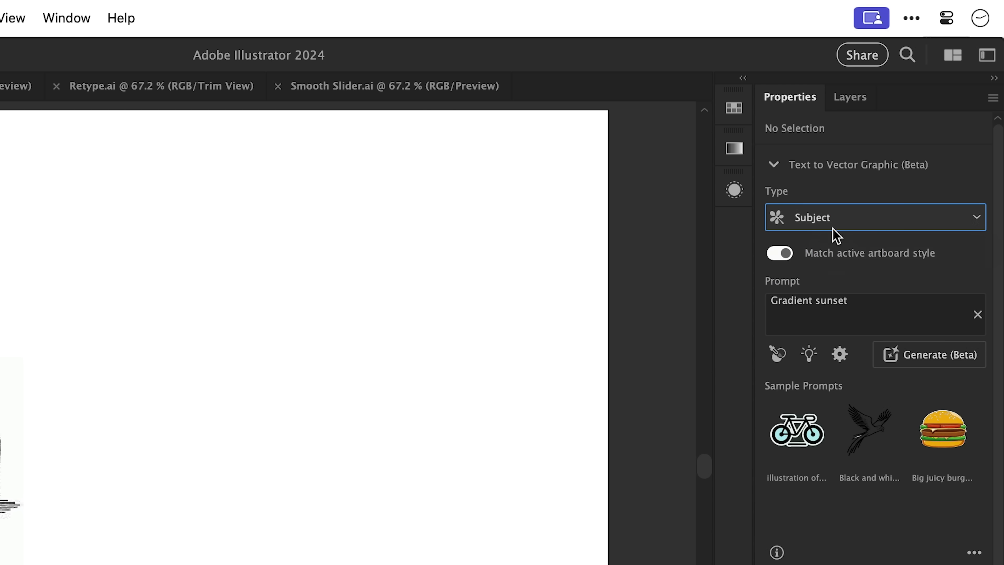
click(839, 355)
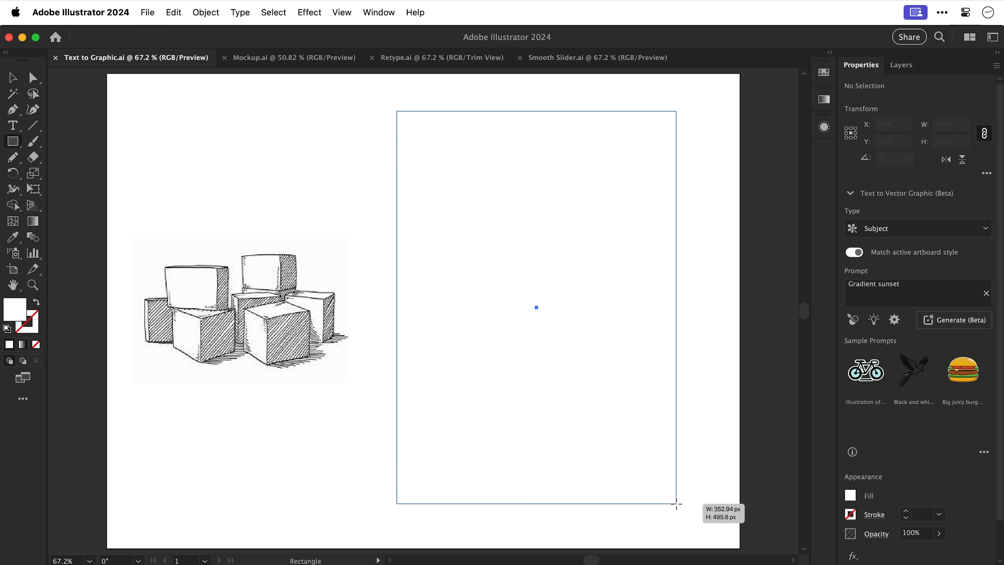
Draw the placeholder rectangle and generate 'Cute cat eating a banana' using the cube sketch as style reference.
click(377, 11)
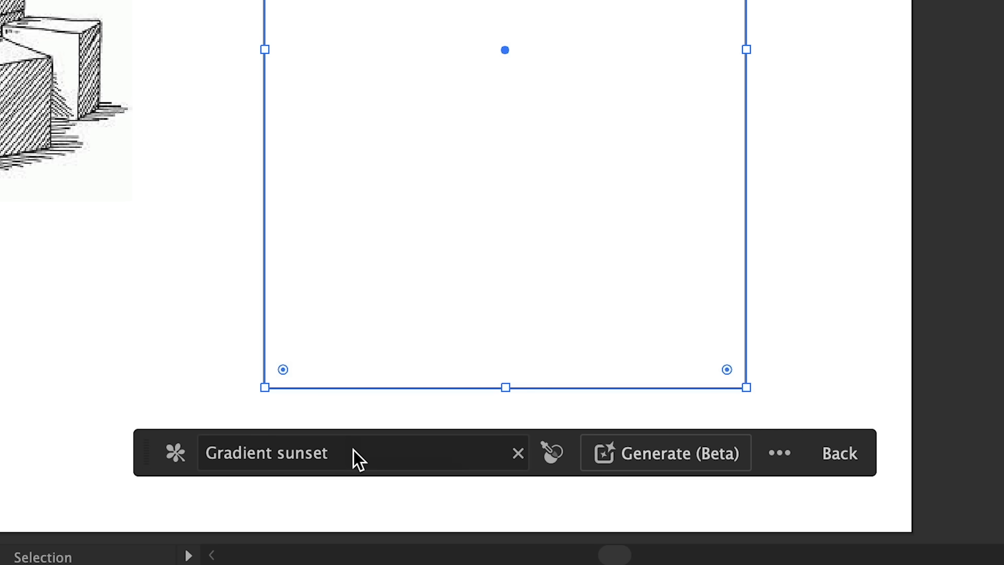
text(Cute cat eating a ba)
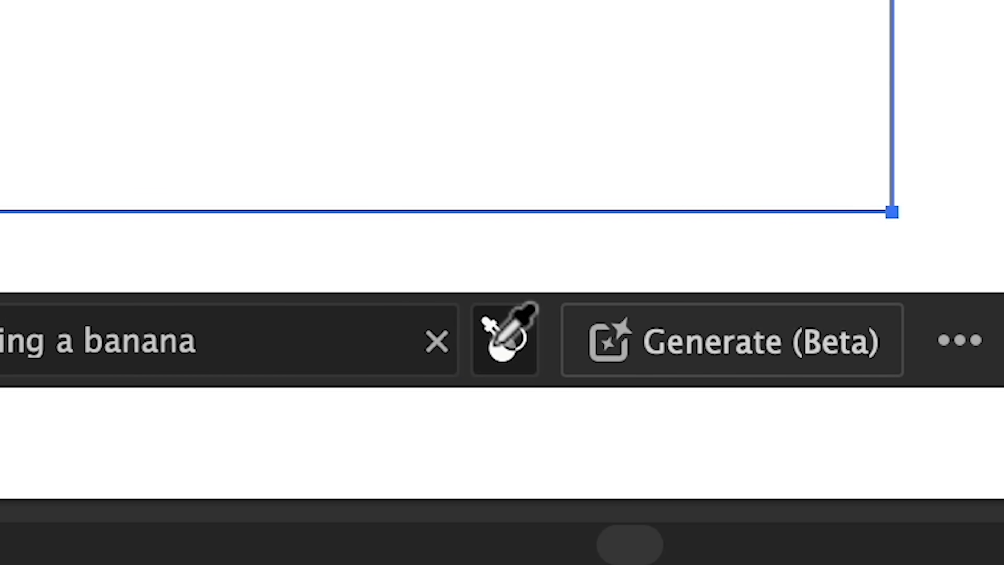
click(732, 341)
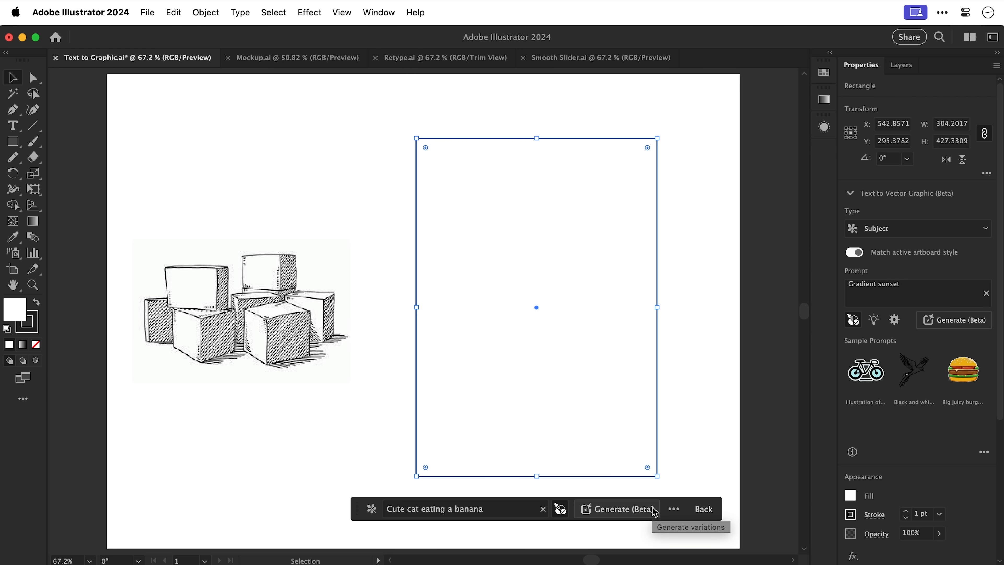
click(616, 509)
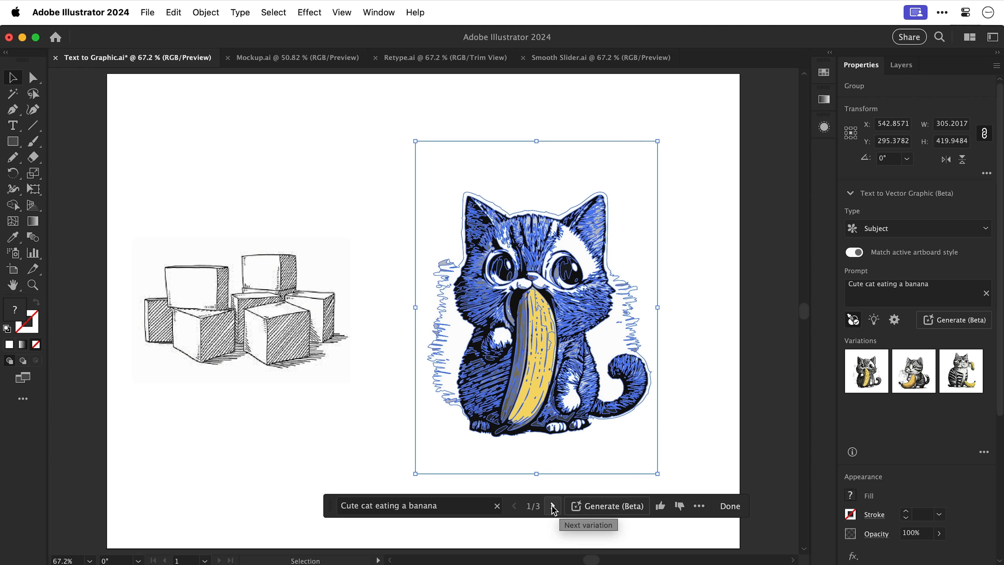
Browse the three variations, return to 2/3 (striped kitten hugging a banana), rate it thumbs up, and deselect.
click(552, 505)
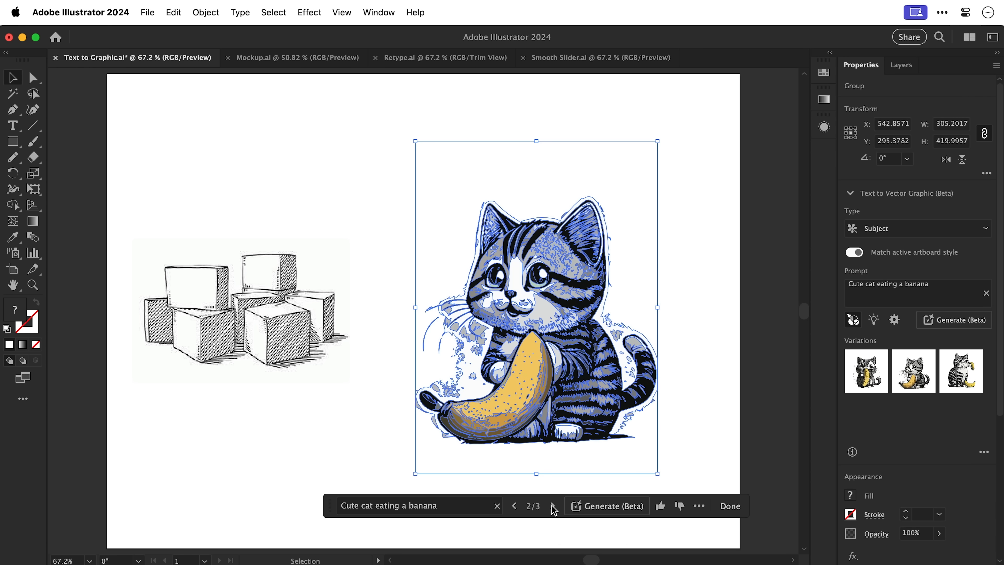
click(554, 506)
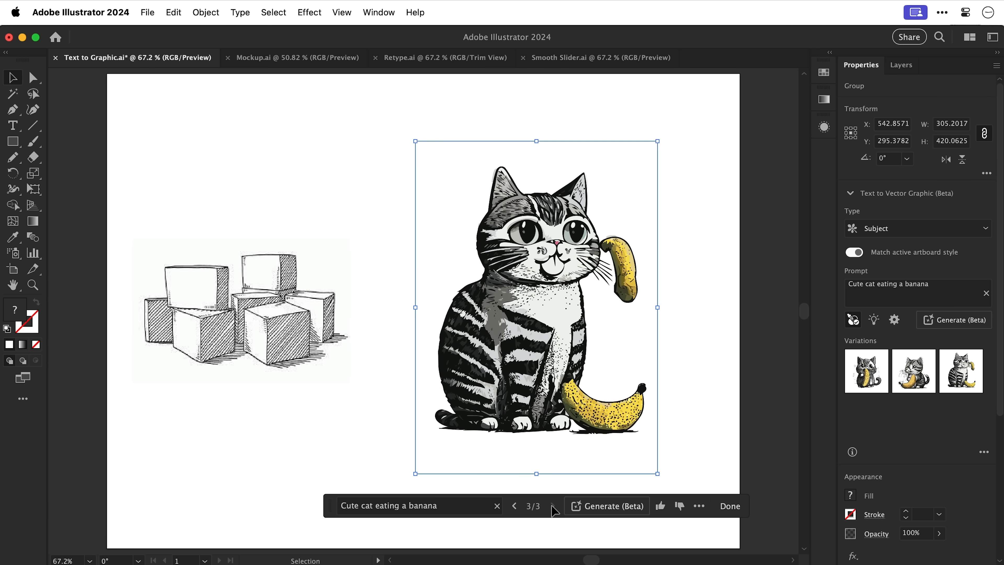
click(514, 506)
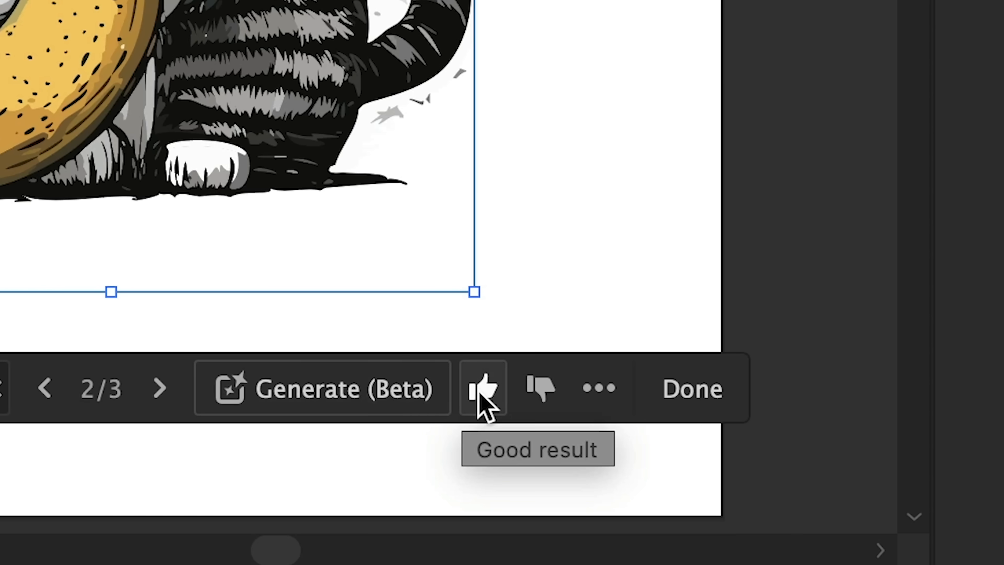
click(482, 388)
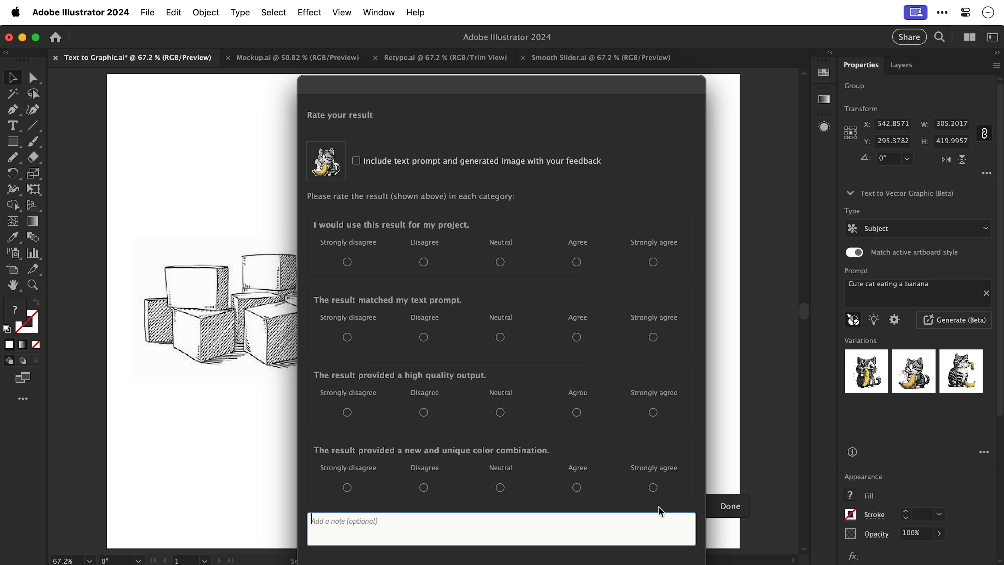
click(728, 506)
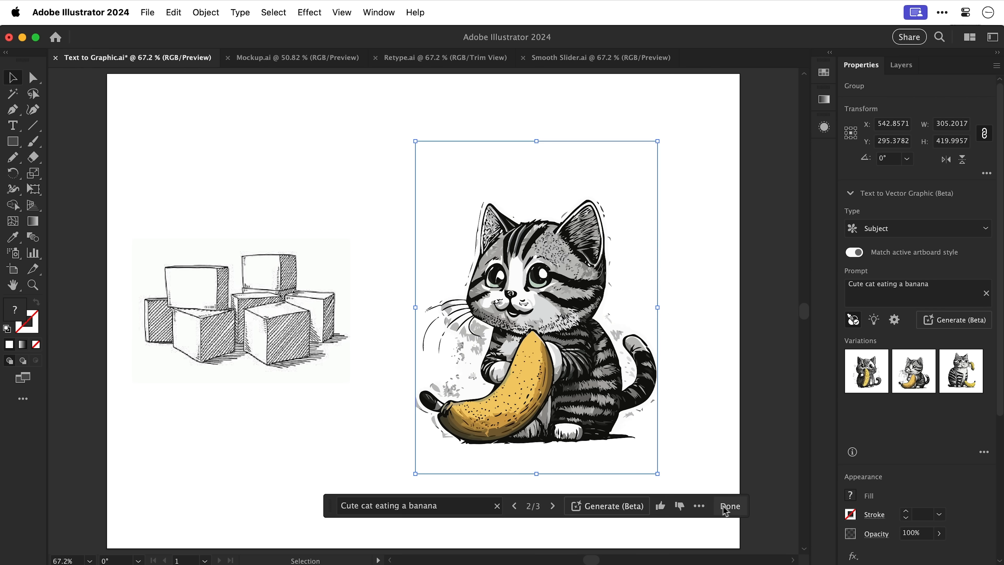
key(cmd+y)
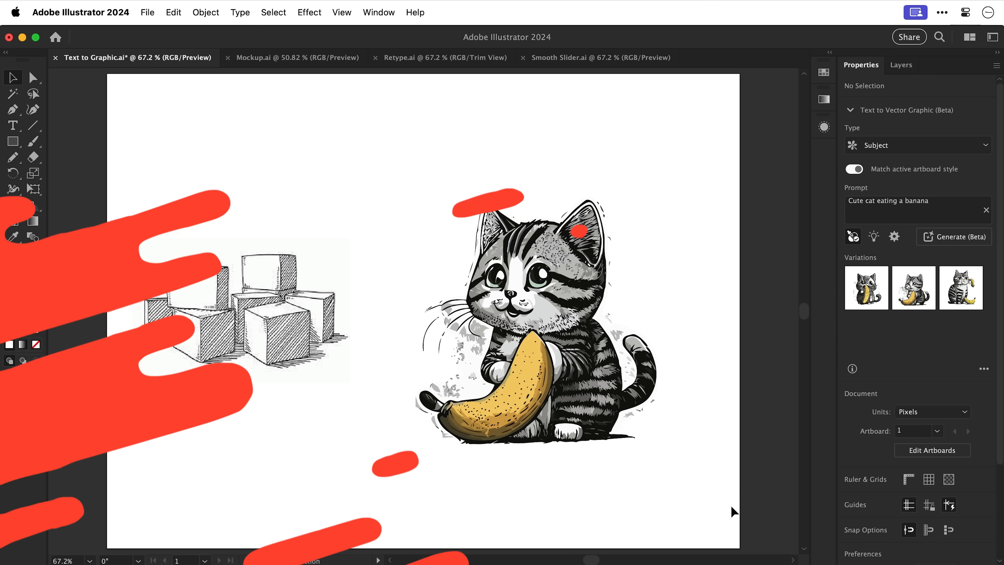
In Mockup.ai, drag the skull artwork onto the t-shirt and make it a Mockup (Beta).
click(292, 57)
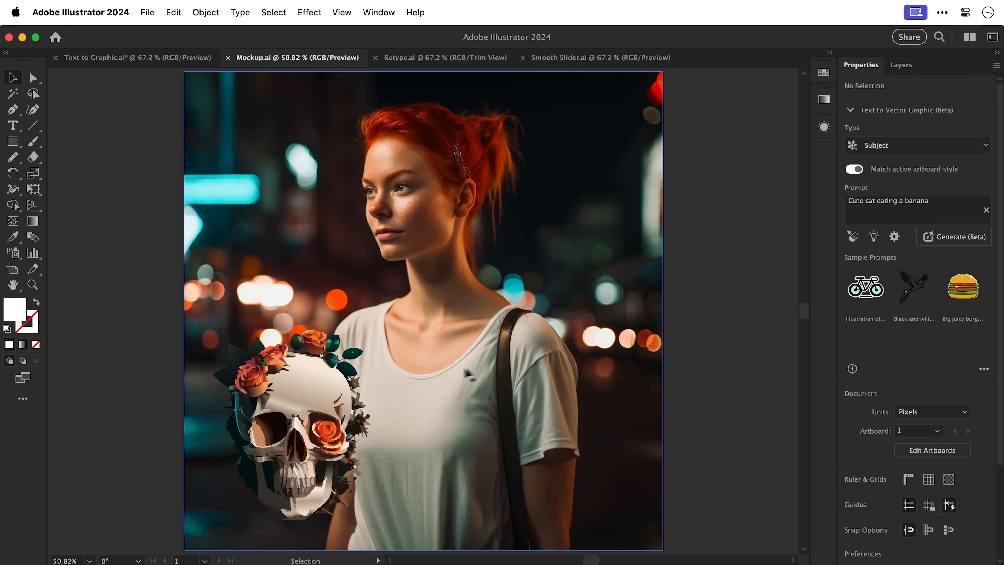
drag(288, 435, 373, 350)
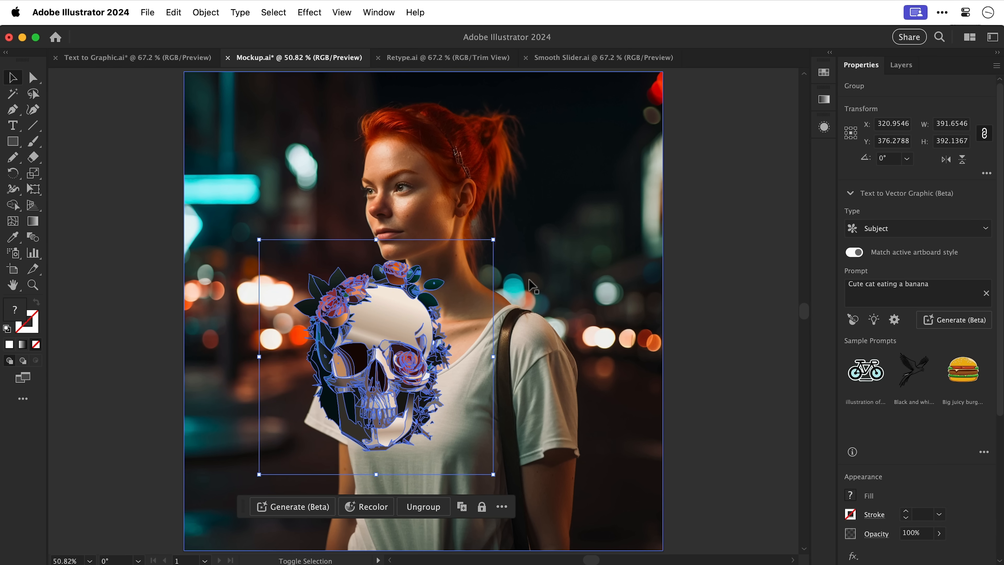
click(205, 12)
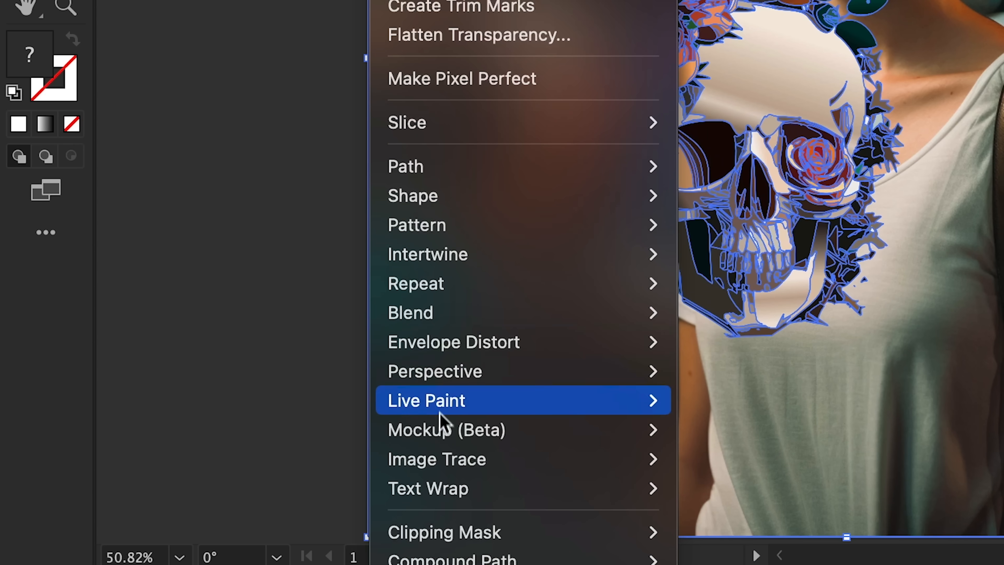
mouse_move(446, 429)
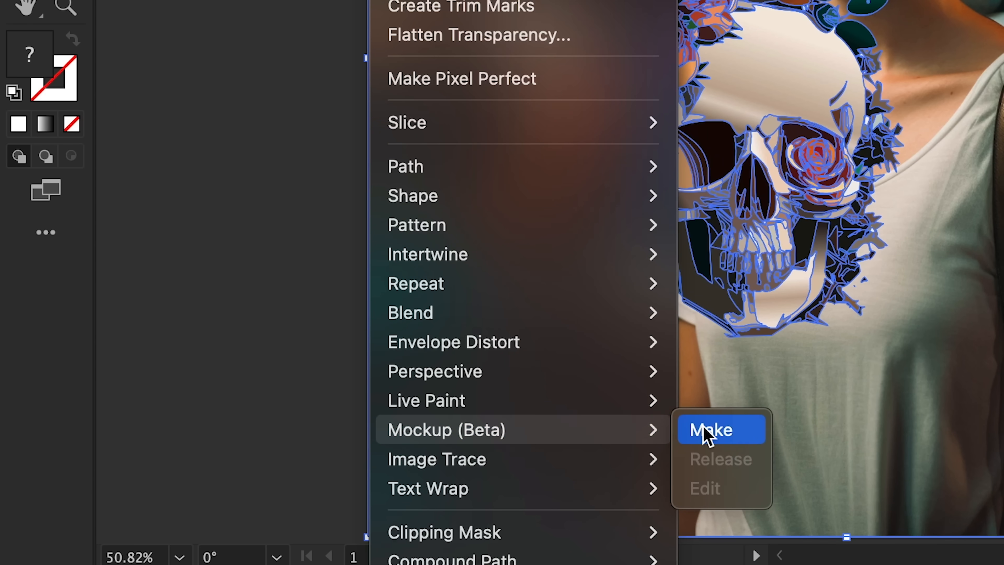
click(710, 429)
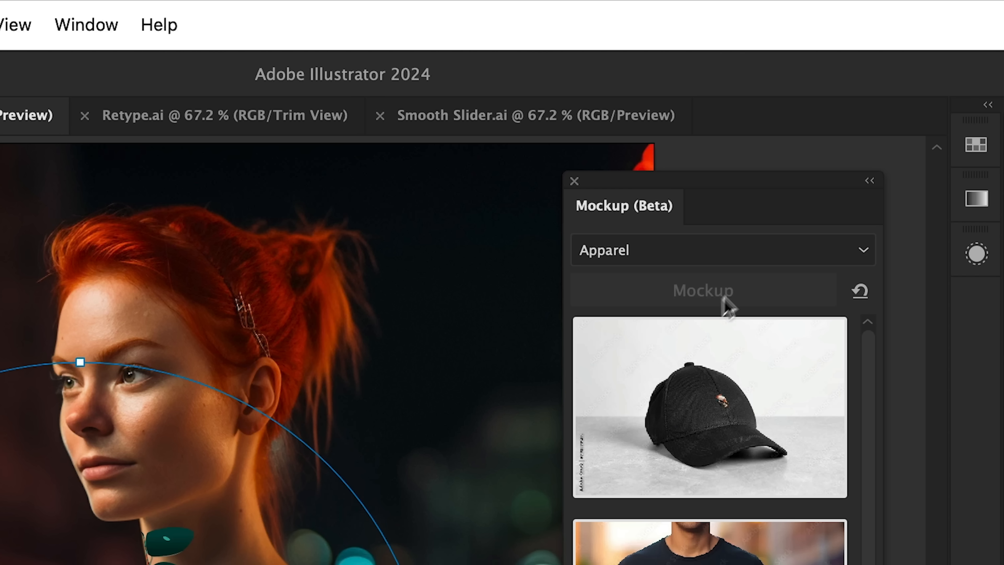
Switch the Mockup (Beta) category from apparel to Packaging.
click(722, 250)
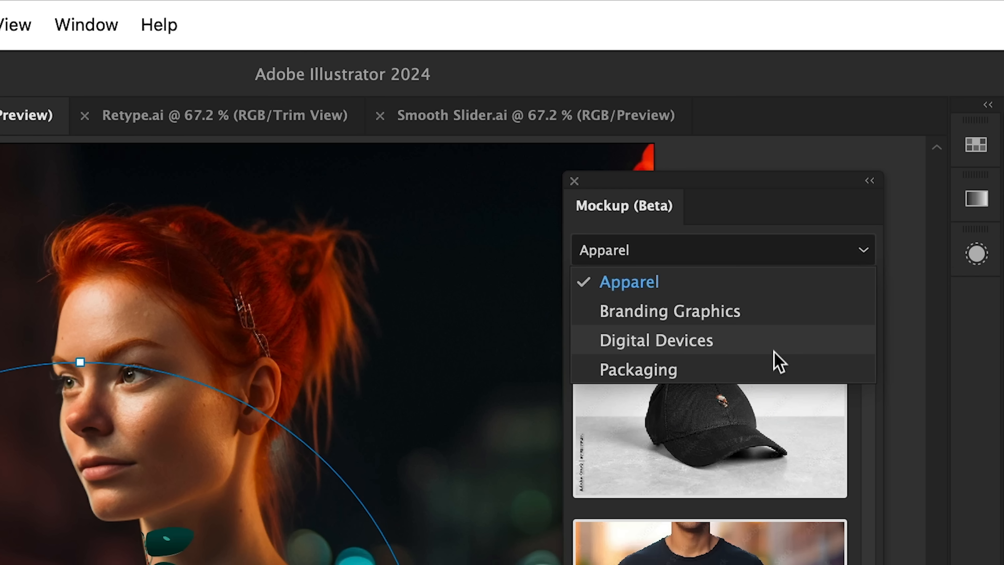
click(638, 370)
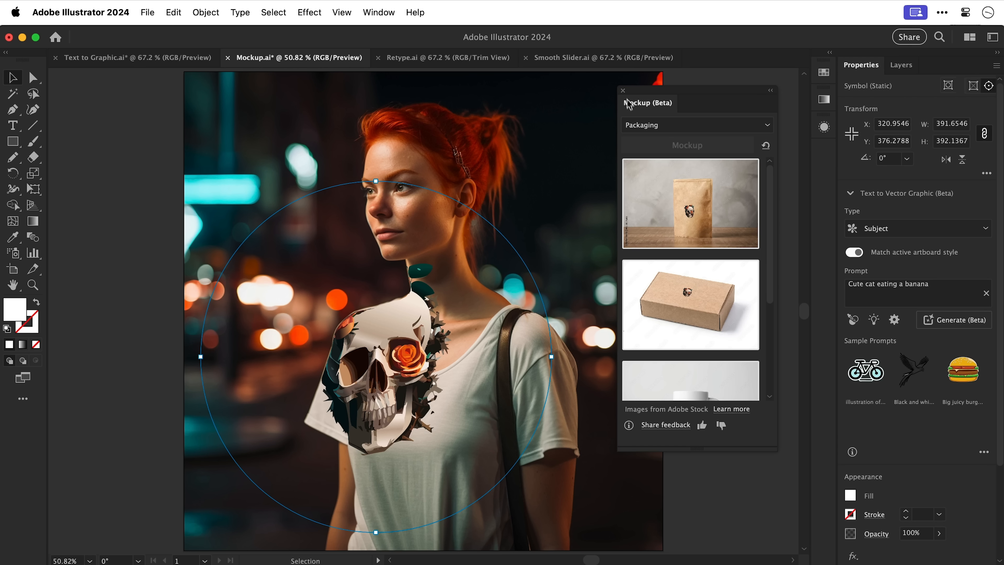
click(621, 91)
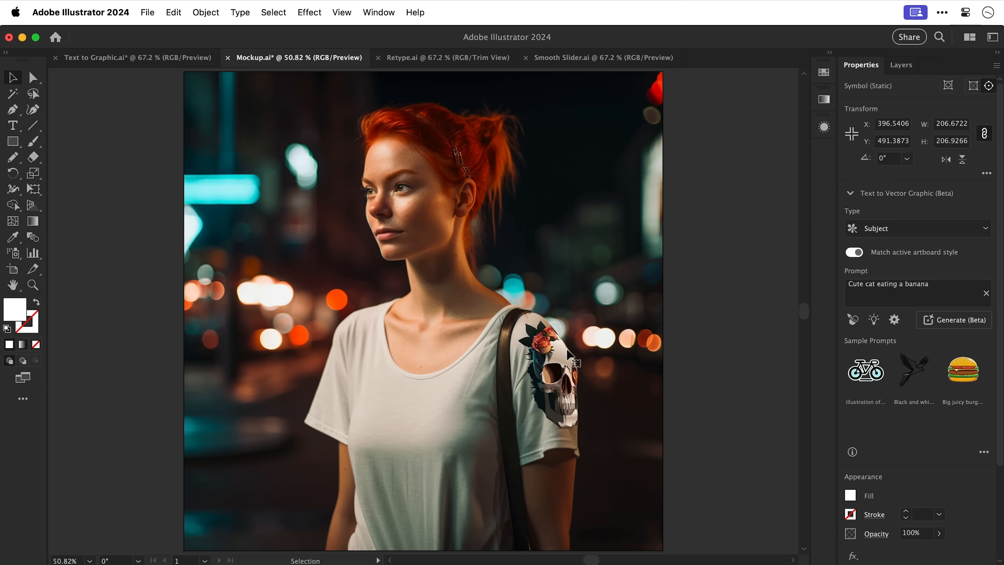
Drag the skull mockup from the sleeve onto the chest of the t-shirt and deselect it.
drag(547, 378, 362, 384)
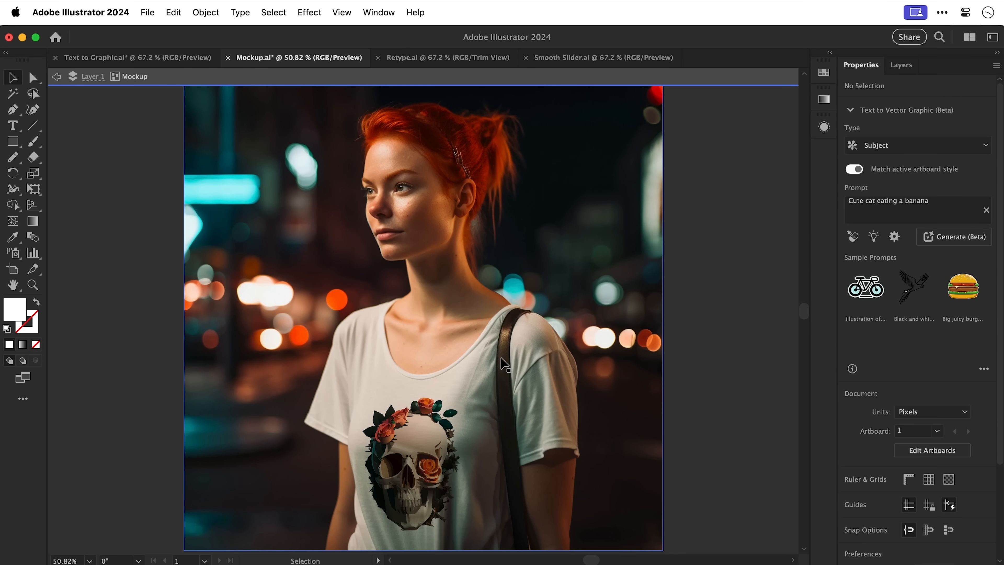
click(416, 442)
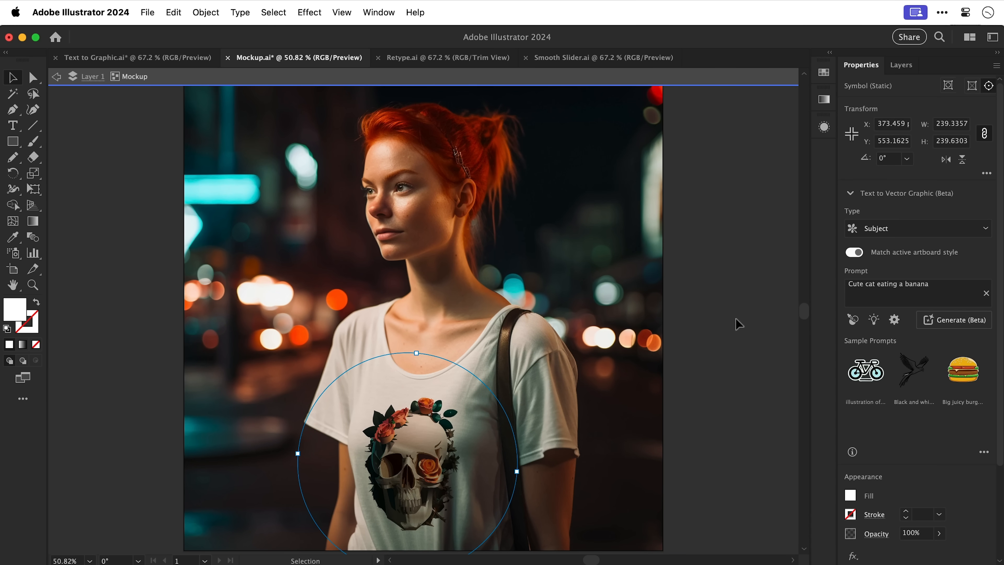
click(448, 57)
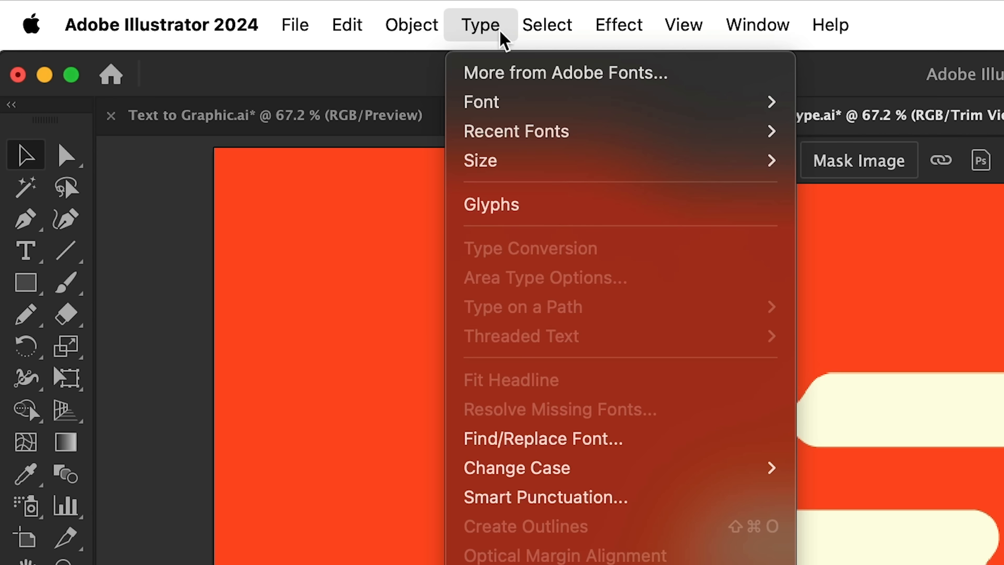
mouse_move(516, 362)
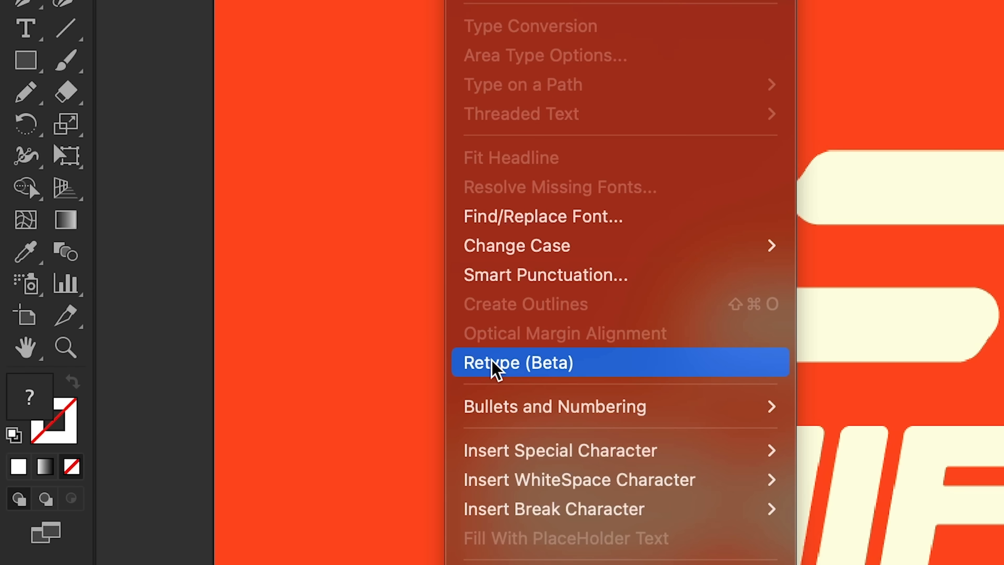
Run Retype (Beta) on the SHIFT logo, preview with 'FICRE', and exit with the matched italic font applied.
click(517, 363)
text(SHi)
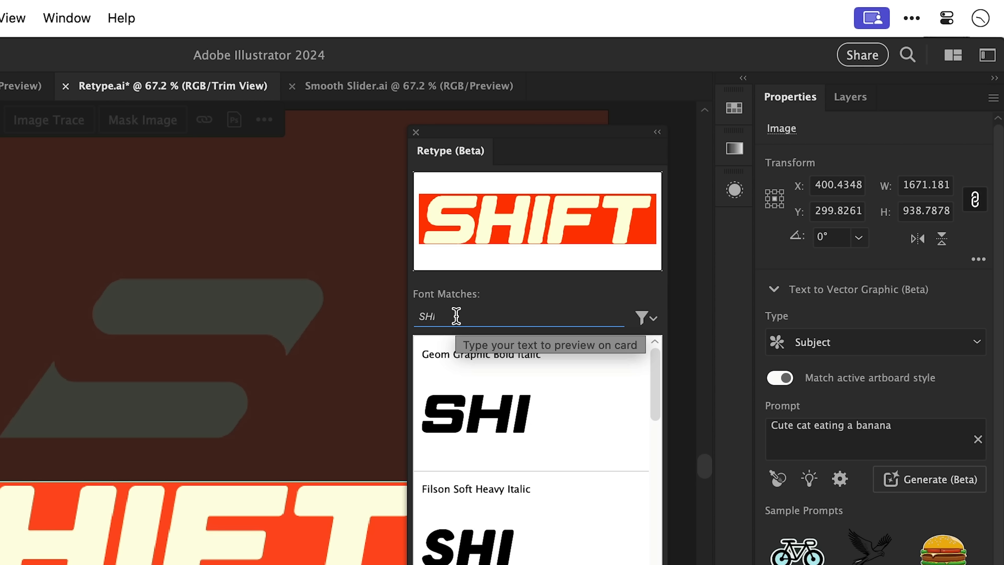
text(FICRE)
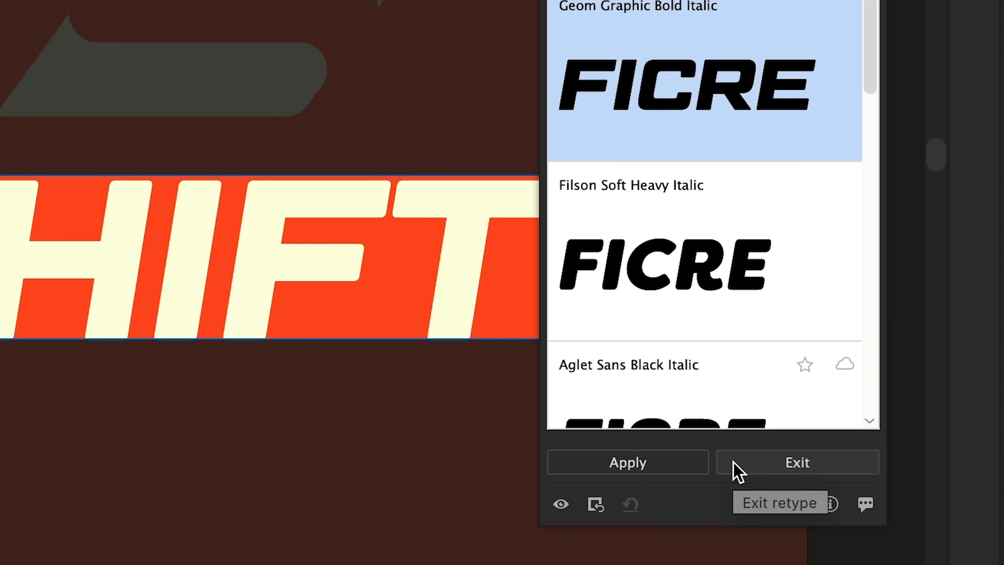
click(797, 462)
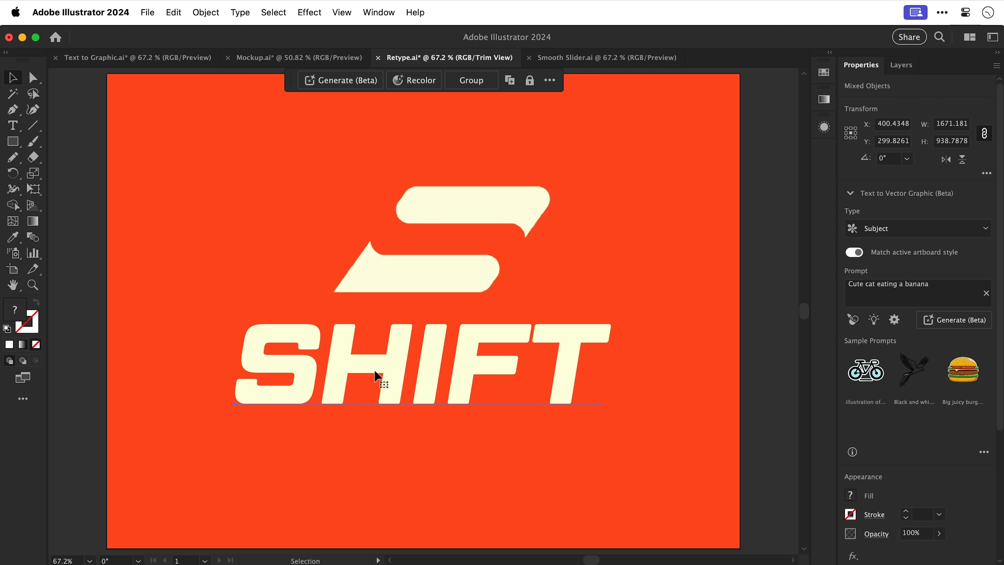
Replace the logo text SHIFT with FICRE in the matched font and deselect.
text(FICRE)
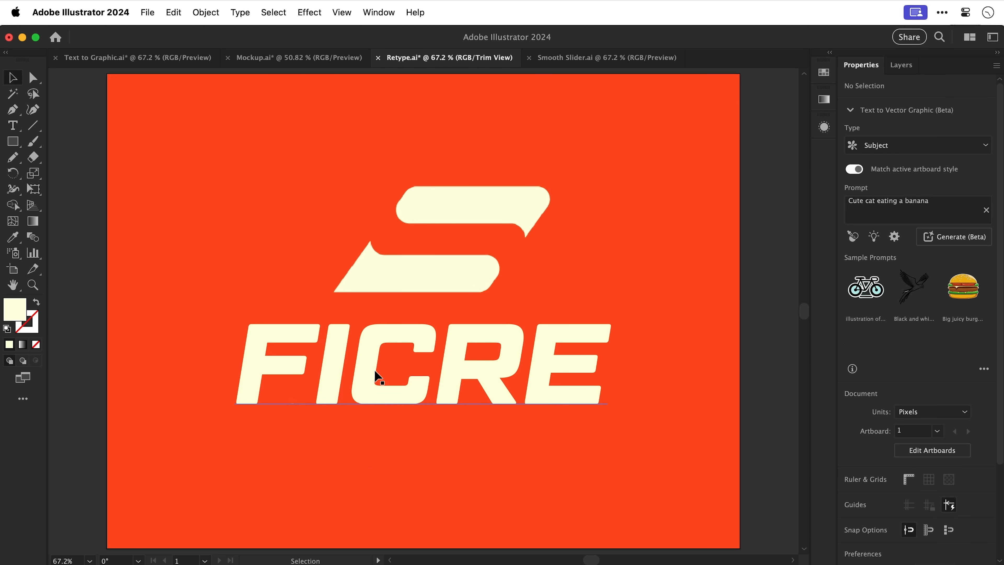
click(605, 57)
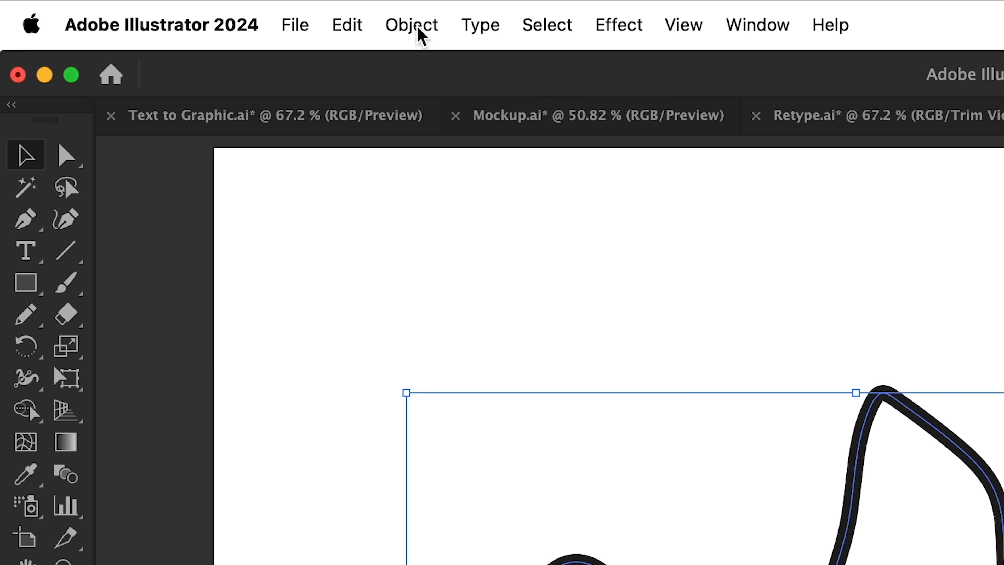
Start Object > Path > Simplify on the wavy curve with automatic simplification.
click(411, 25)
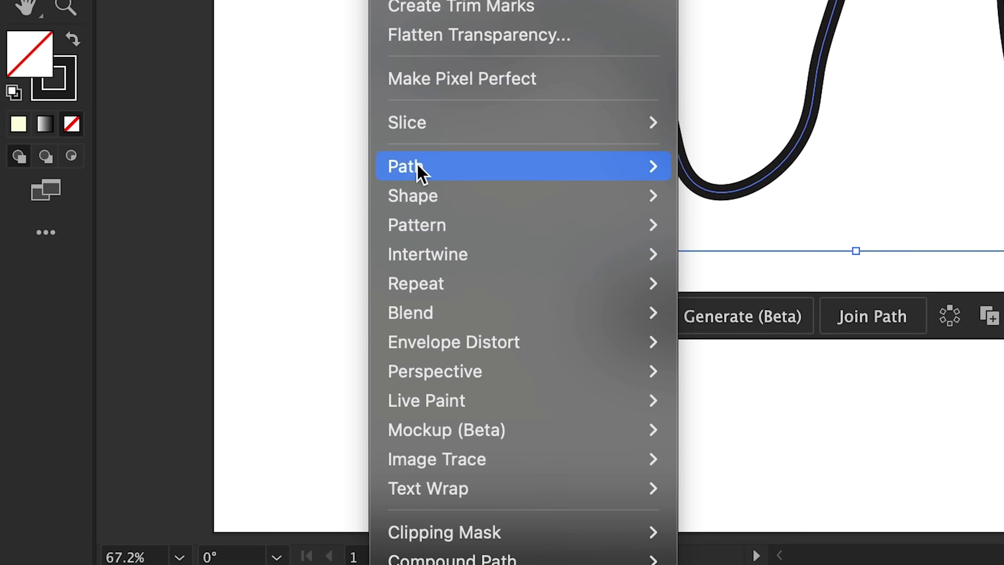
mouse_move(413, 166)
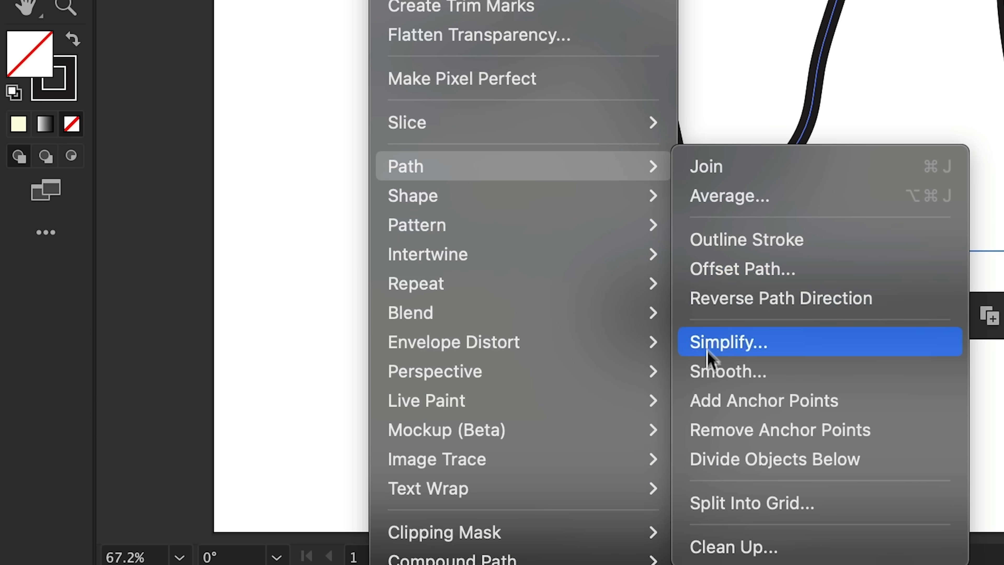
click(728, 342)
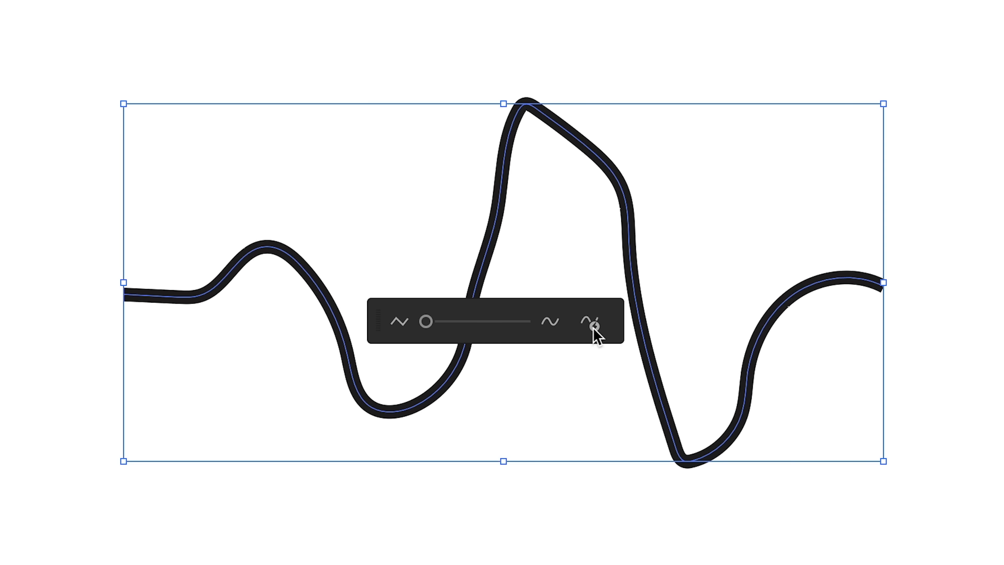
click(588, 322)
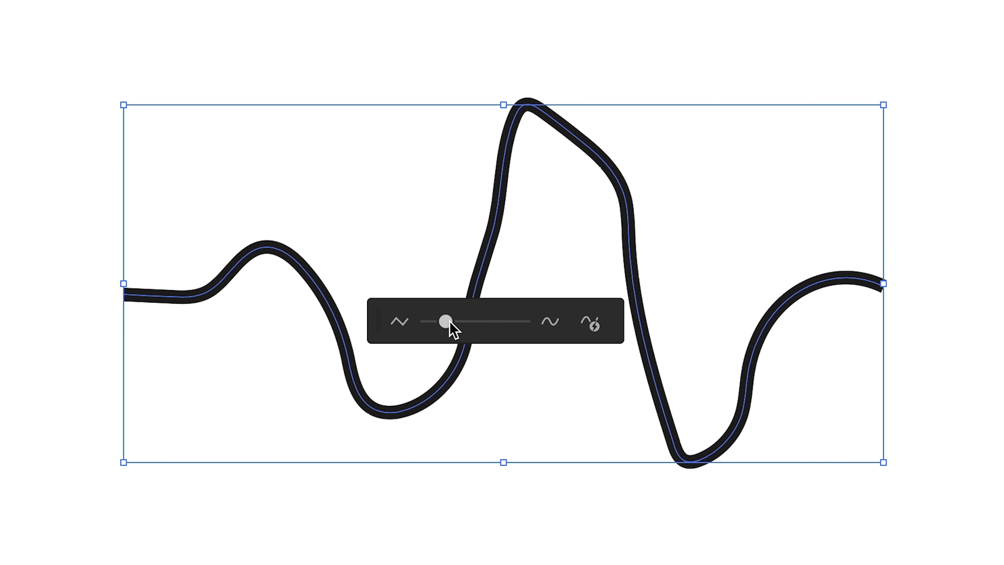
Drag the simplify slider up toward maximum and settle the smoothing around 90%.
drag(446, 323, 490, 323)
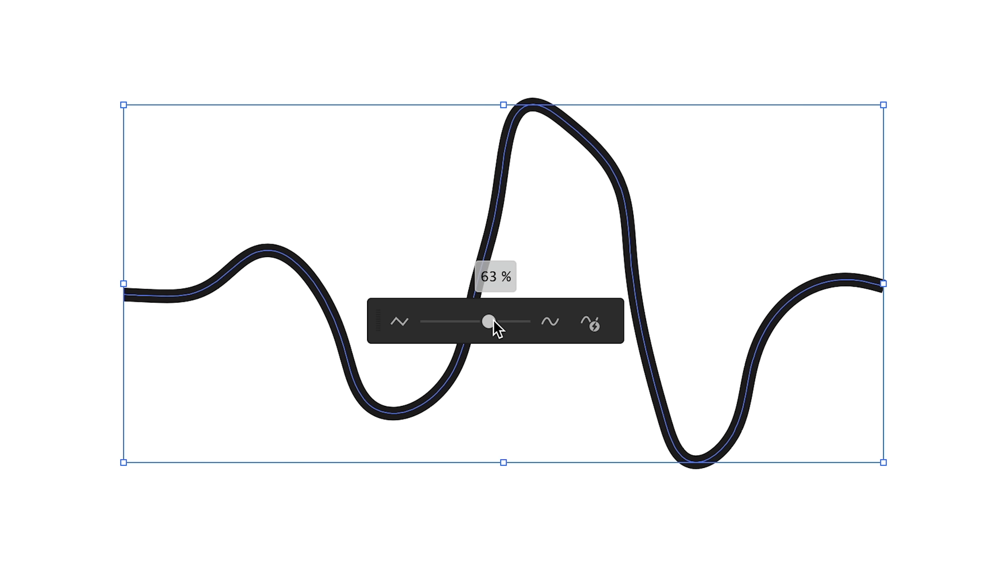
drag(488, 320, 508, 324)
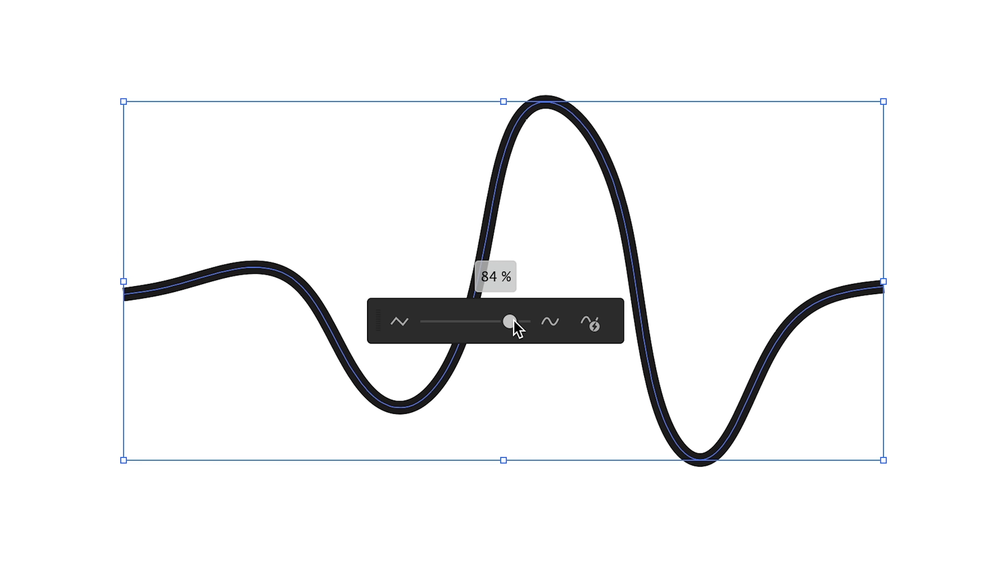
drag(508, 320, 524, 321)
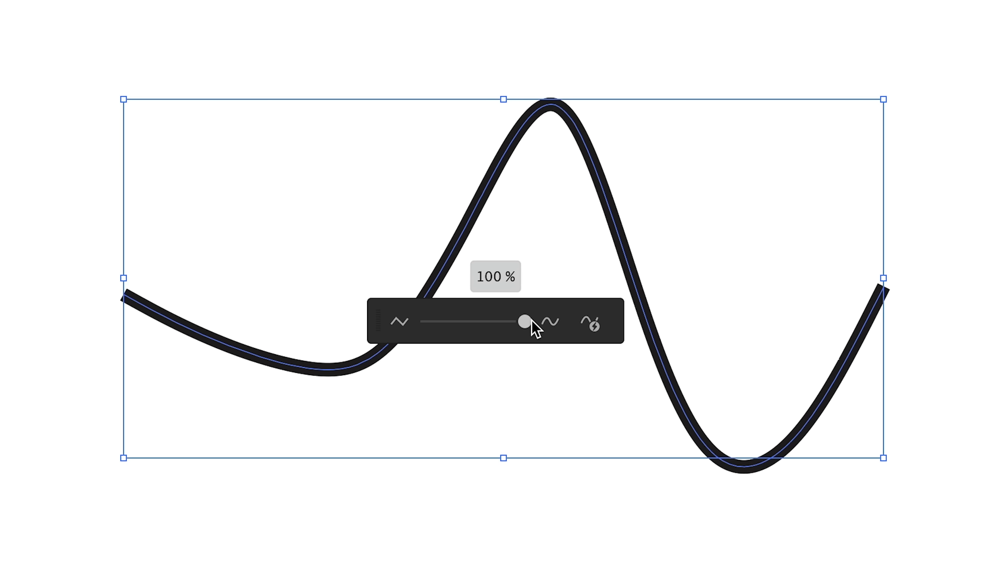
drag(524, 320, 516, 320)
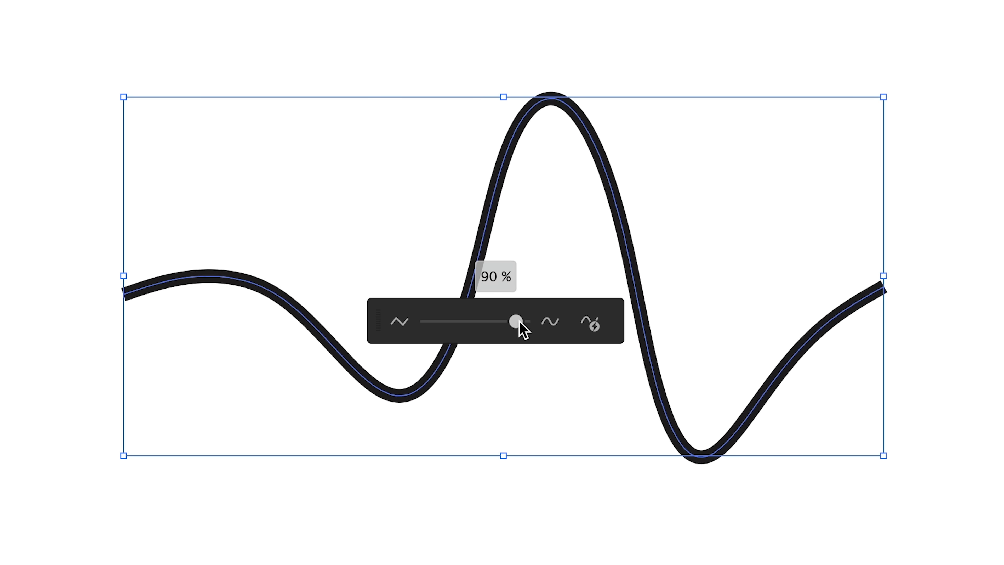
drag(512, 320, 522, 320)
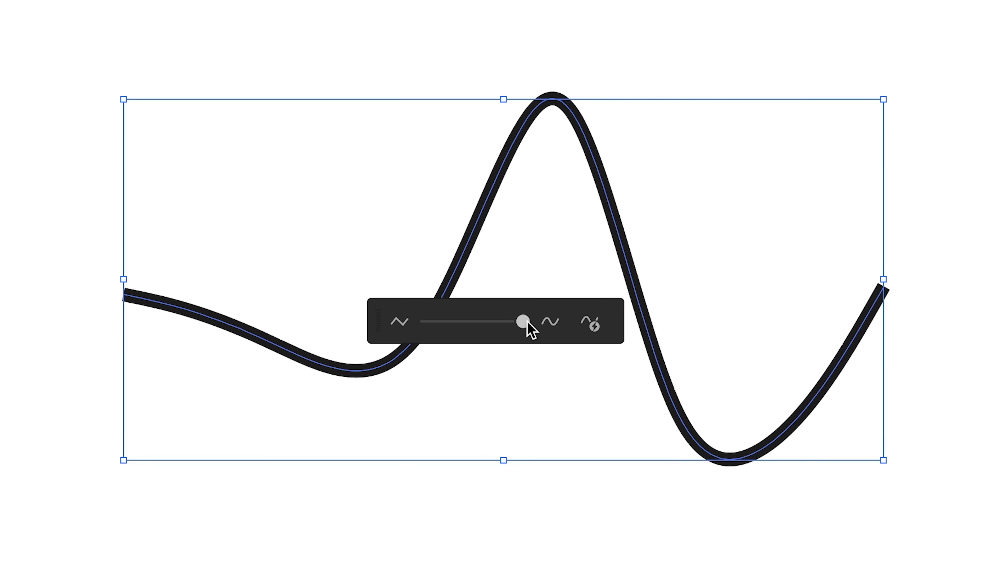
drag(521, 320, 509, 320)
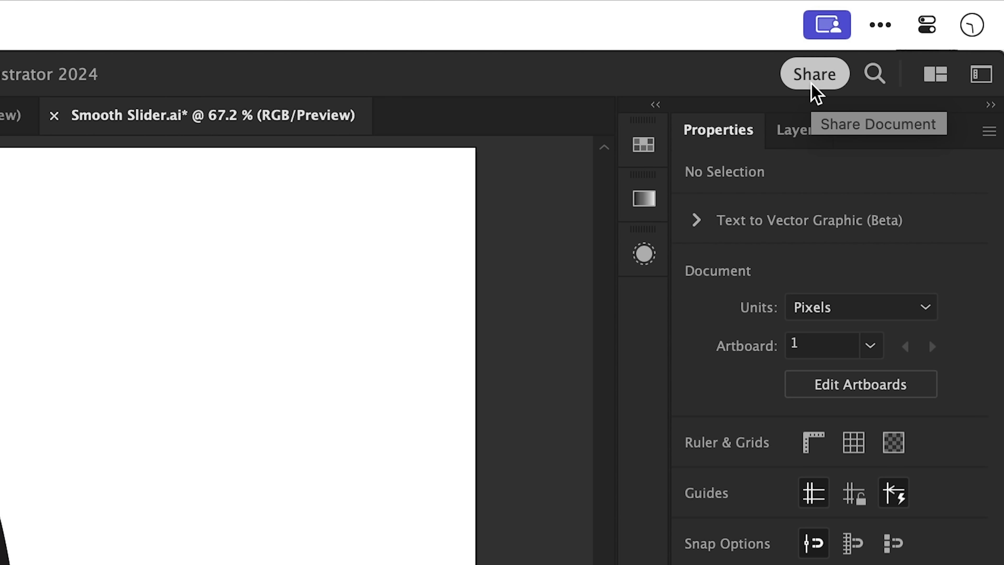
Share the Smooth Slider document for review with 'Anyone with the link can comment' and create the link.
click(813, 73)
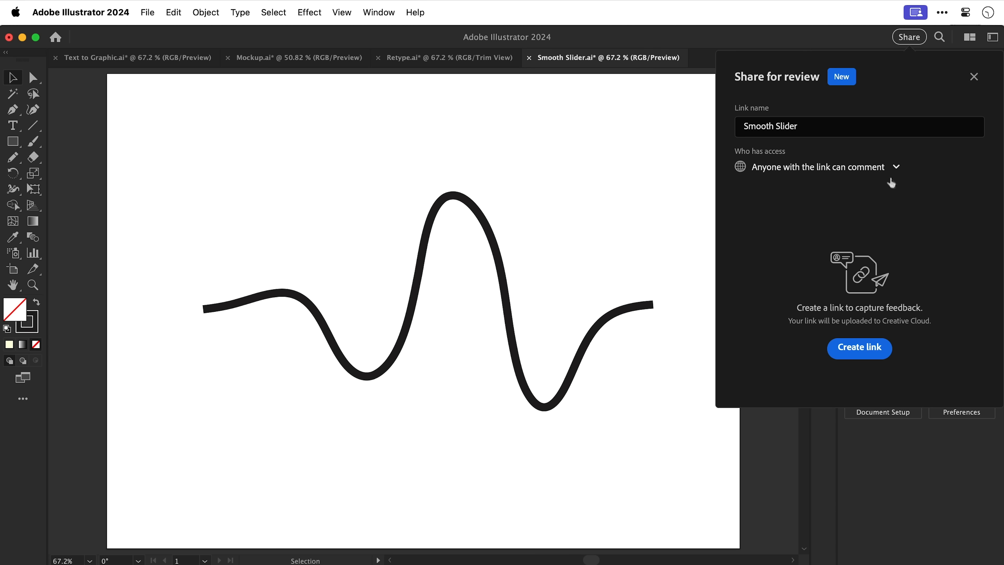
click(859, 347)
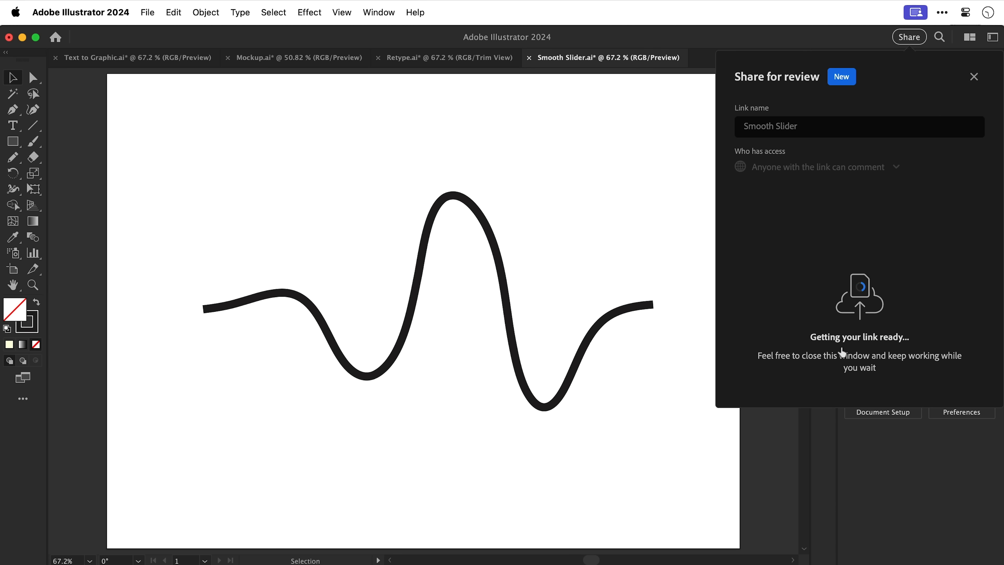